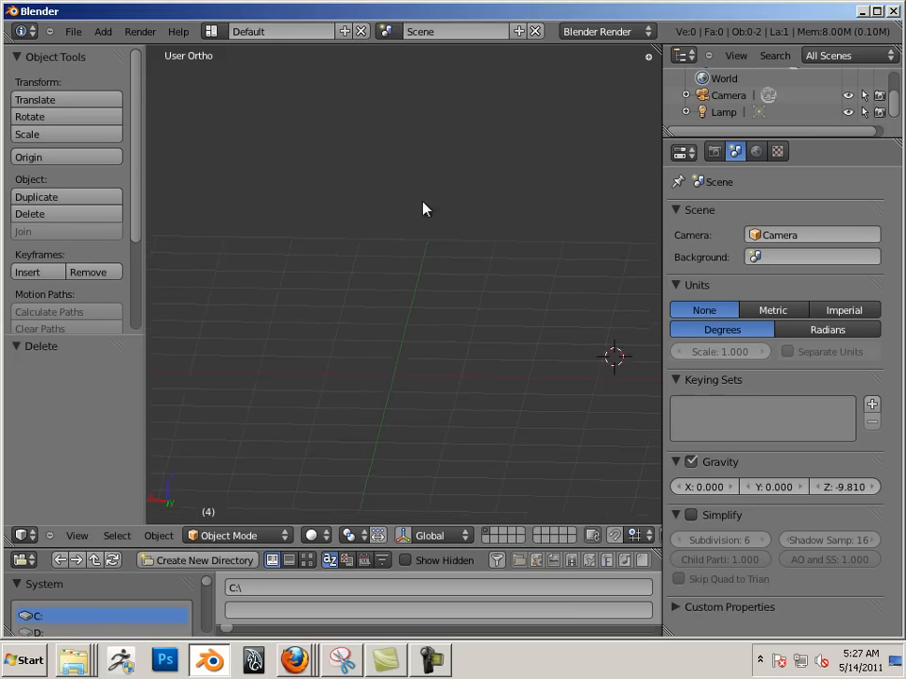
Add a new cube mesh to the empty scene from the Add menu.
{"action": "left_click", "coordinate": [102, 31]}
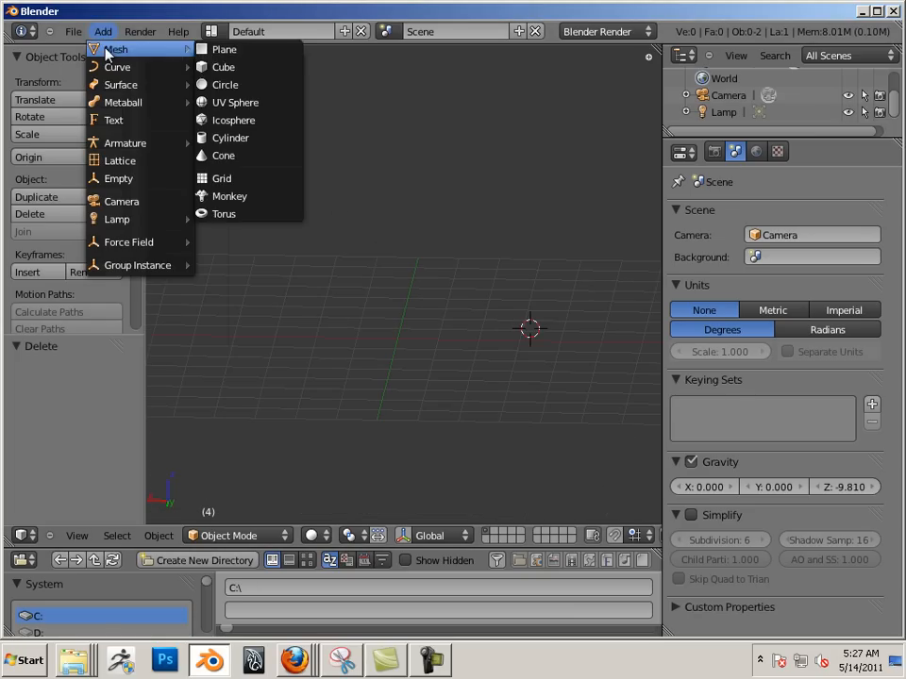
{"action": "left_click", "coordinate": [223, 66]}
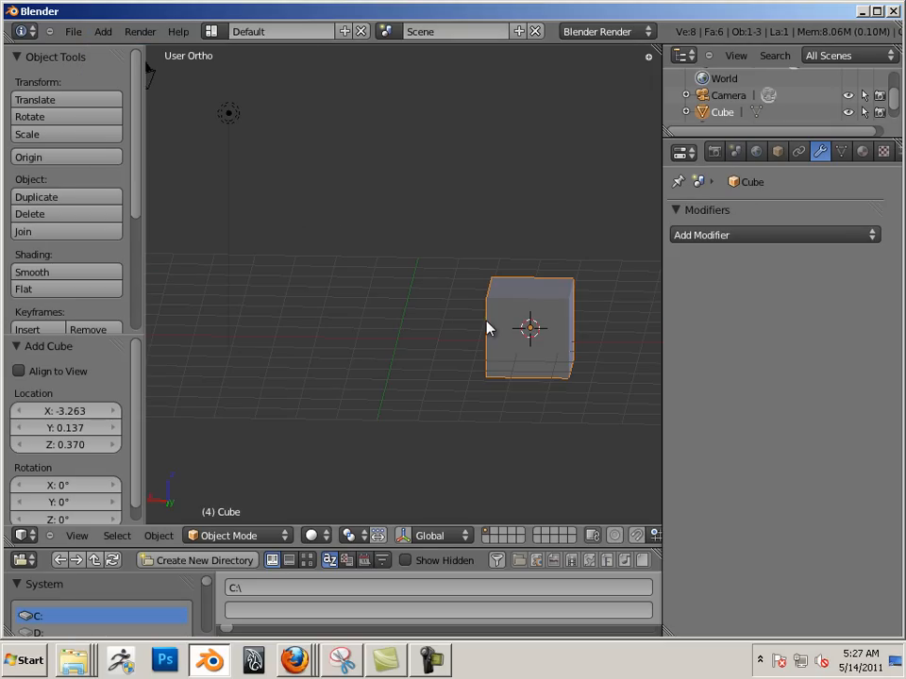
{"action": "mouse_move", "coordinate": [516, 541]}
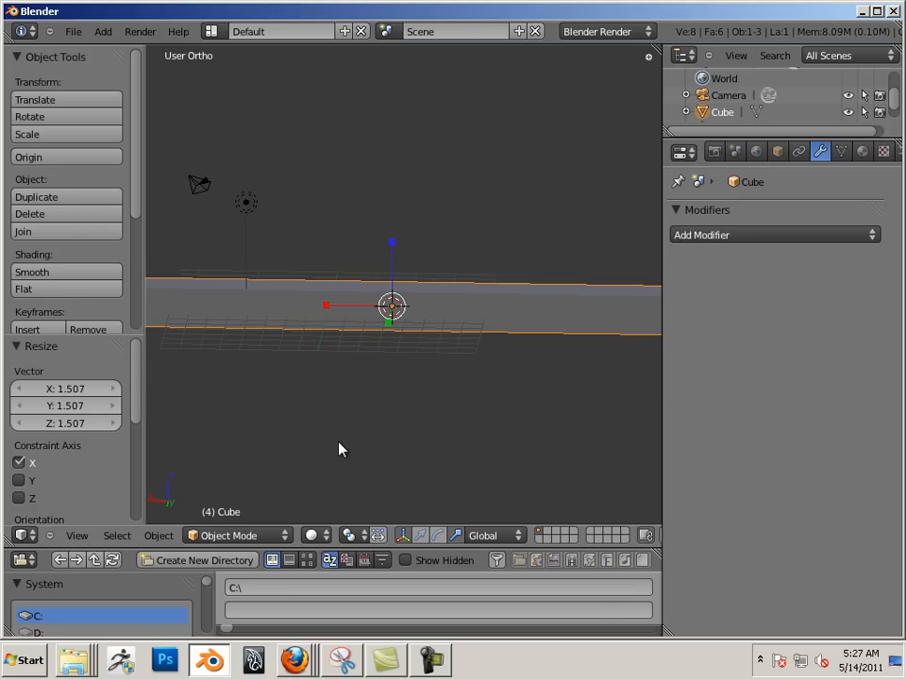
Switch the bar into Edit Mode to work on its mesh.
{"action": "key", "text": "Tab"}
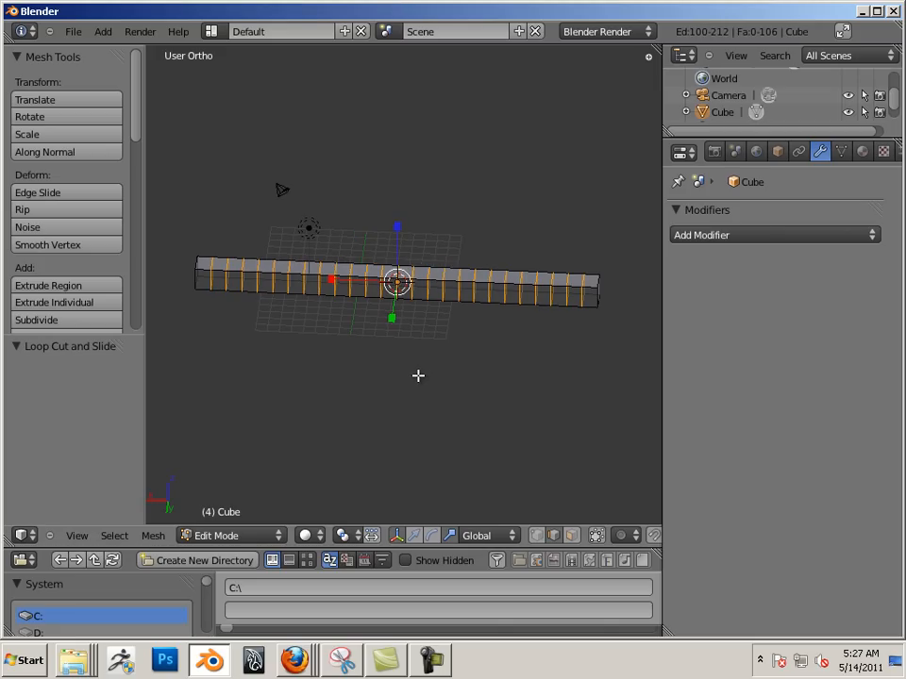
{"action": "mouse_move", "coordinate": [454, 352]}
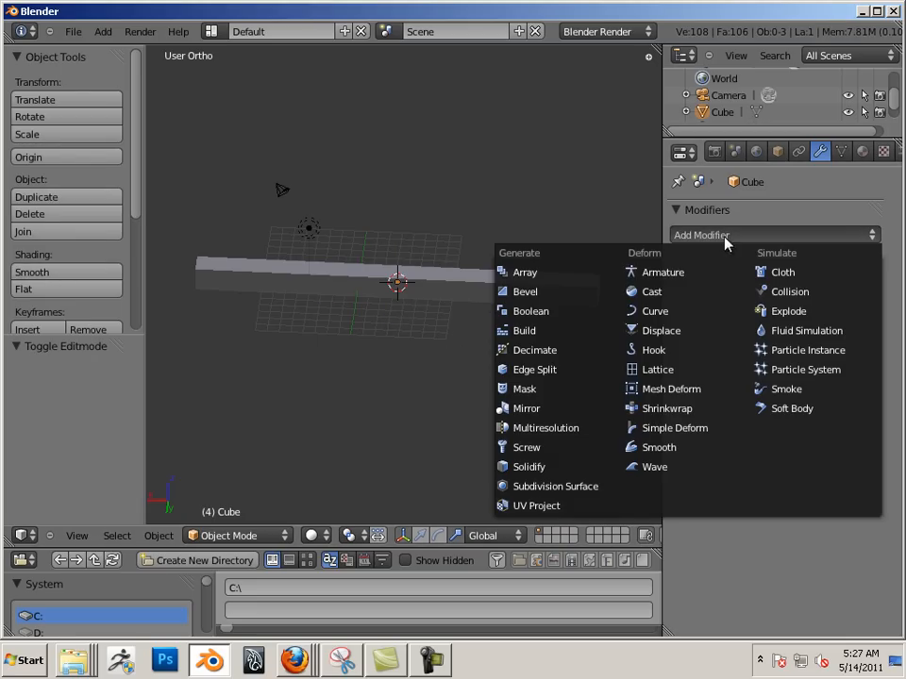
{"action": "mouse_move", "coordinate": [675, 428]}
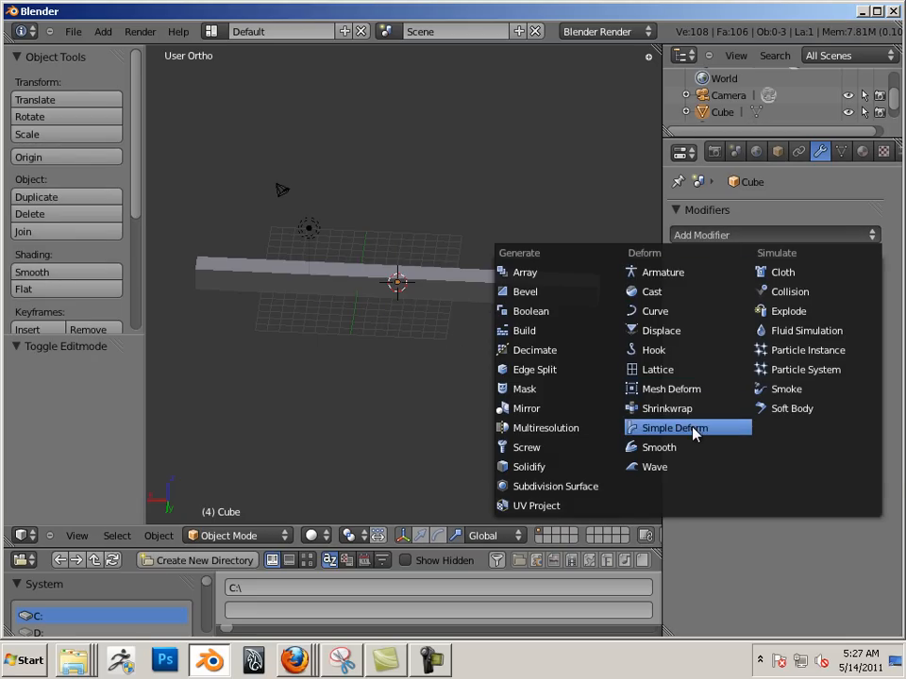
Add a Simple Deform modifier, browse its deform modes, and drag Factor negative.
{"action": "left_click", "coordinate": [671, 427]}
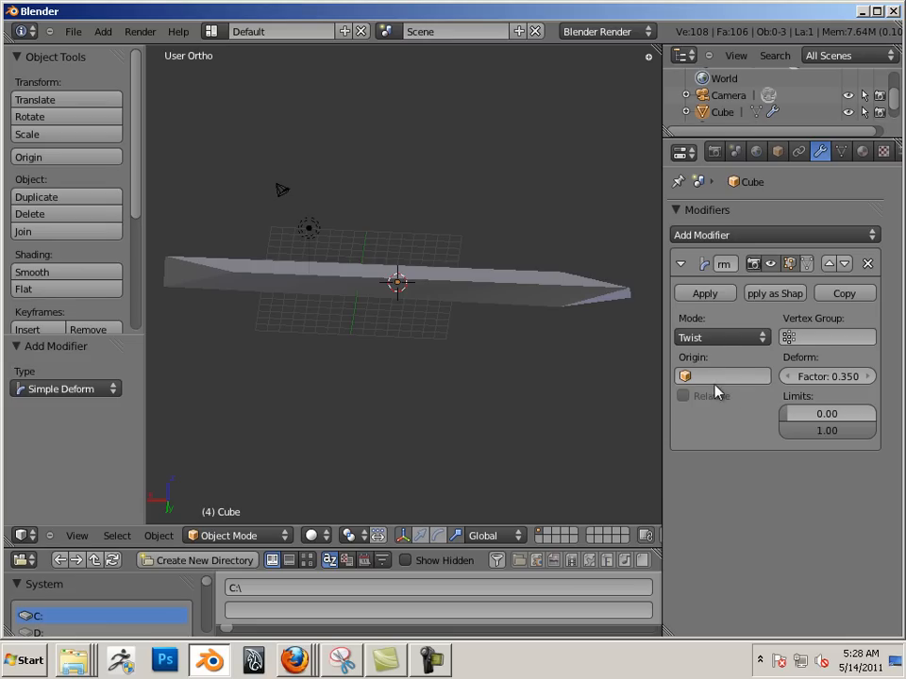
{"action": "left_click", "coordinate": [721, 337]}
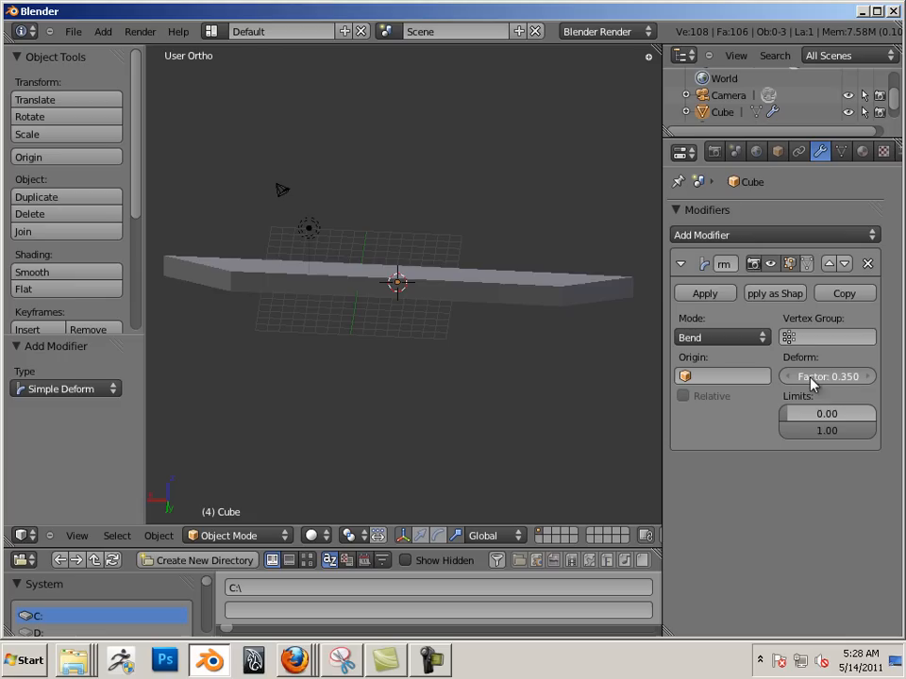
{"action": "left_click_drag", "start_coordinate": [825, 376], "coordinate": [873, 396]}
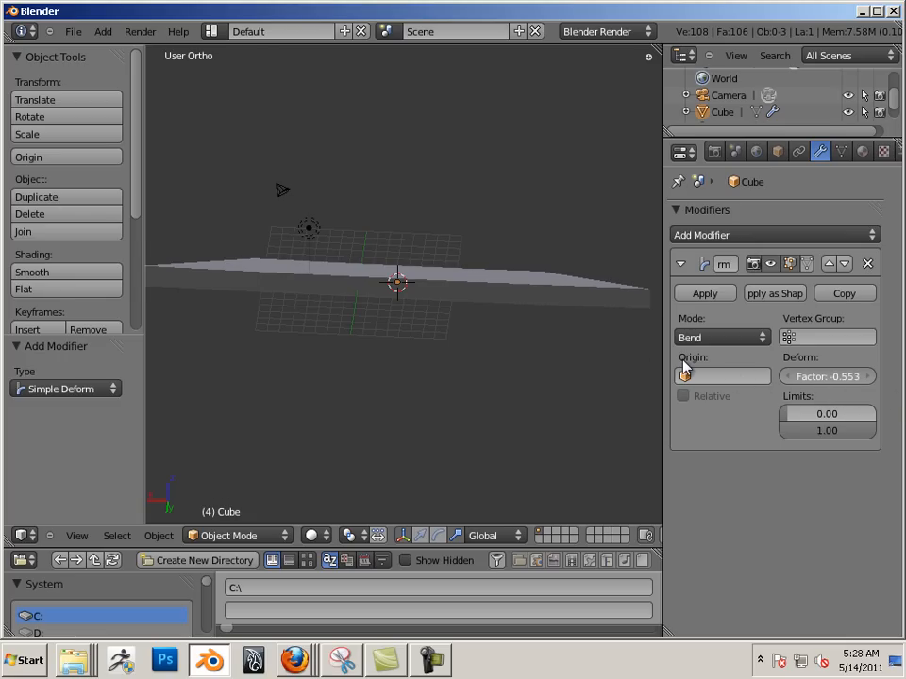
{"action": "mouse_move", "coordinate": [538, 334]}
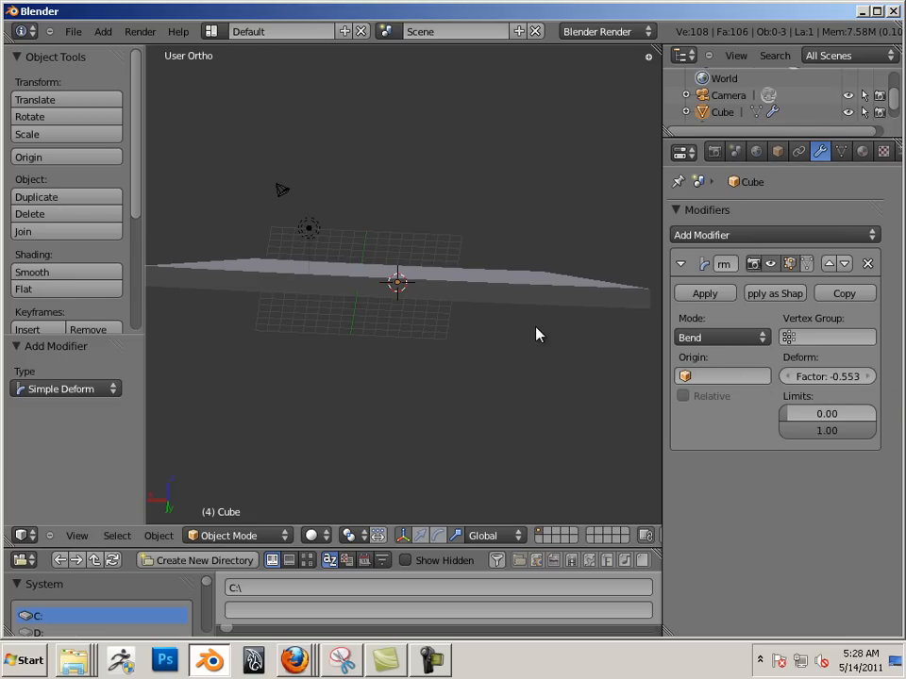
{"action": "left_click", "coordinate": [722, 337]}
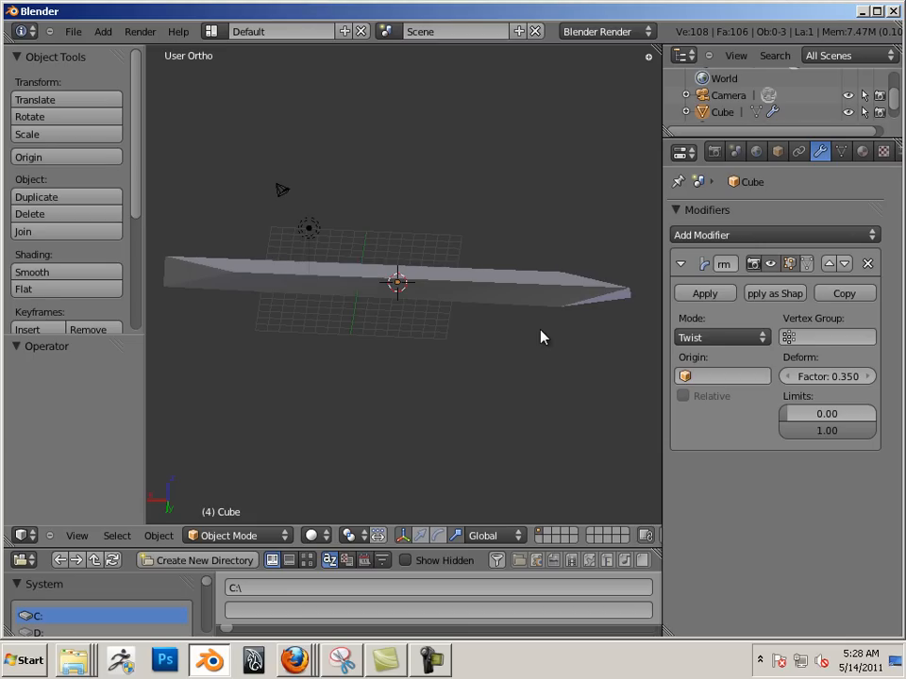
Set the Simple Deform mode to Bend and apply the bar's transforms.
{"action": "left_click", "coordinate": [722, 337]}
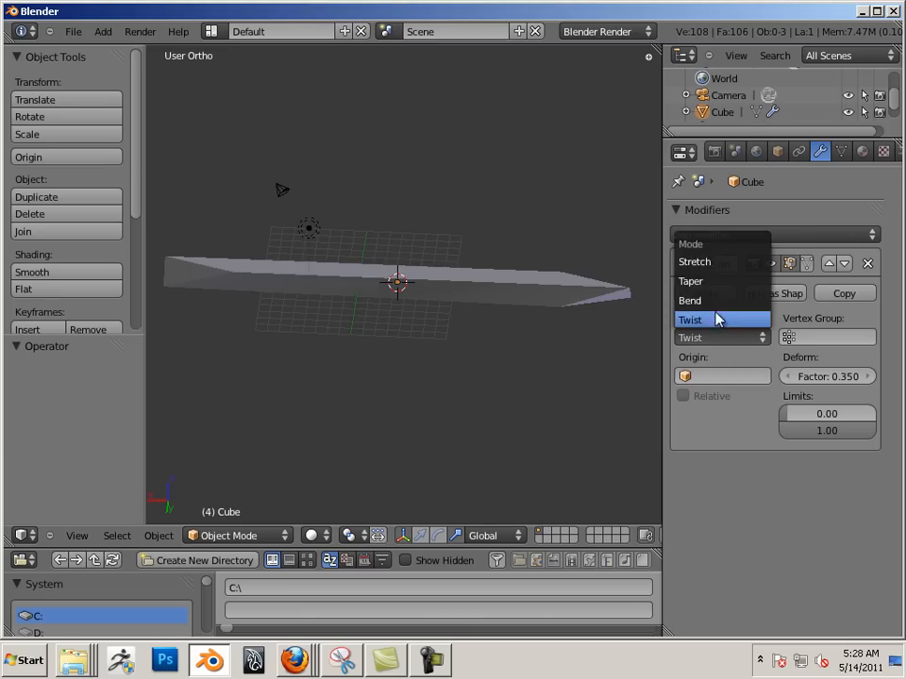
{"action": "left_click", "coordinate": [690, 300]}
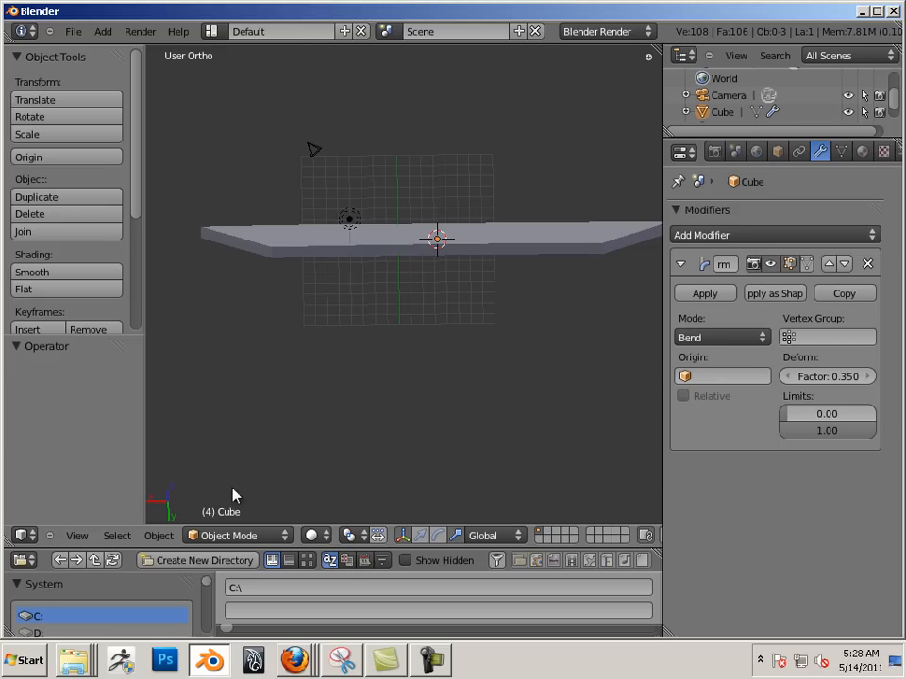
{"action": "mouse_move", "coordinate": [347, 239]}
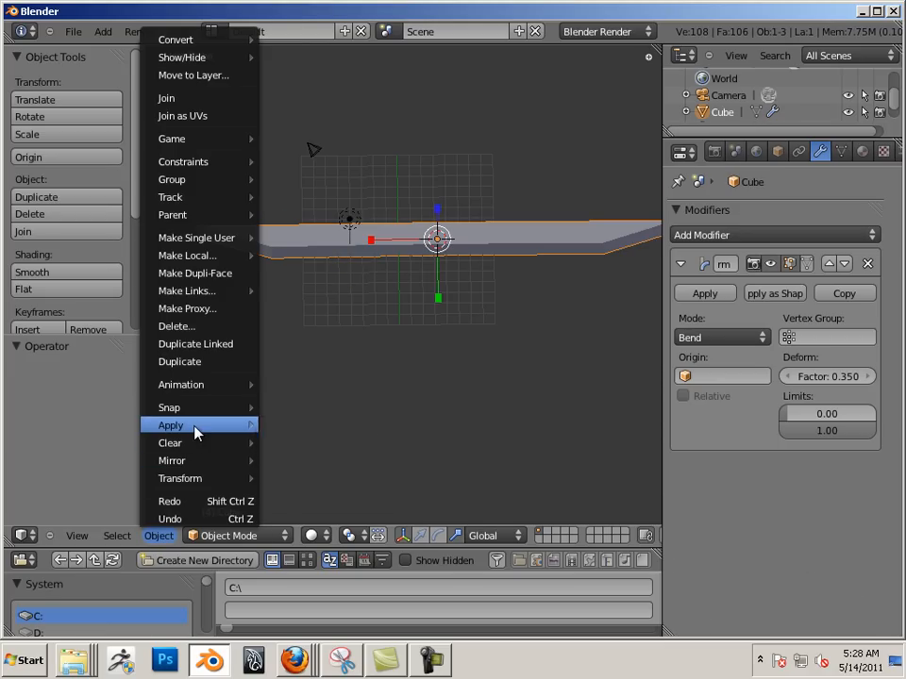
{"action": "mouse_move", "coordinate": [170, 425]}
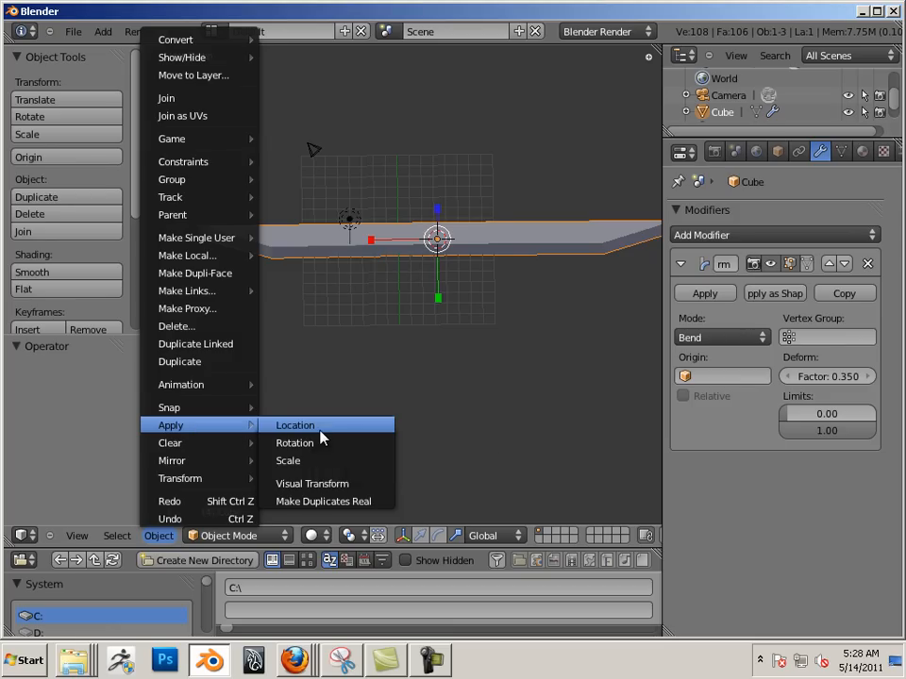
{"action": "left_click", "coordinate": [295, 425]}
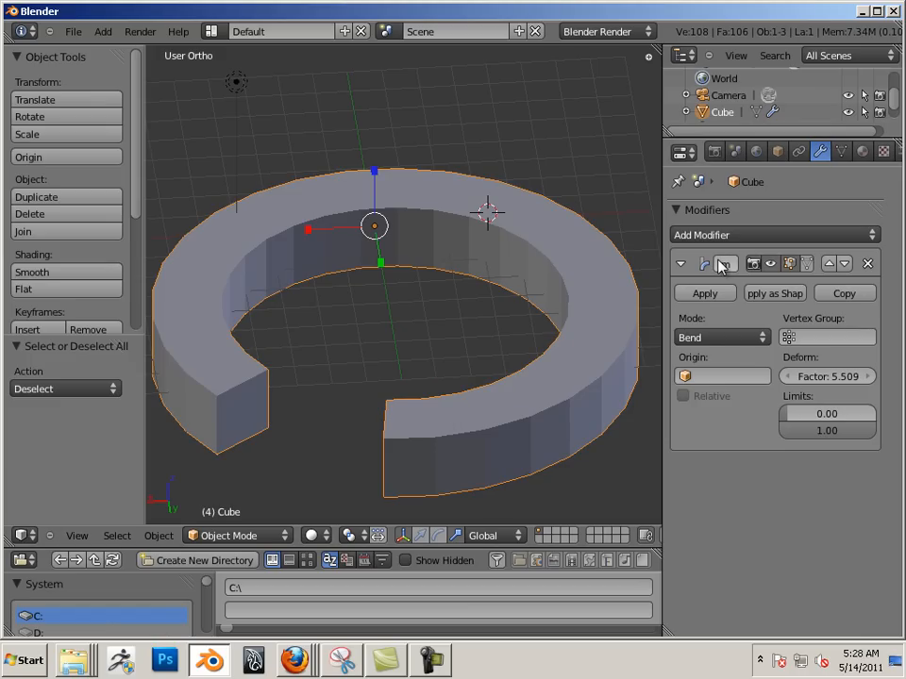
Add a Multiresolution modifier to the ring and subdivide it one level.
{"action": "left_click", "coordinate": [774, 234]}
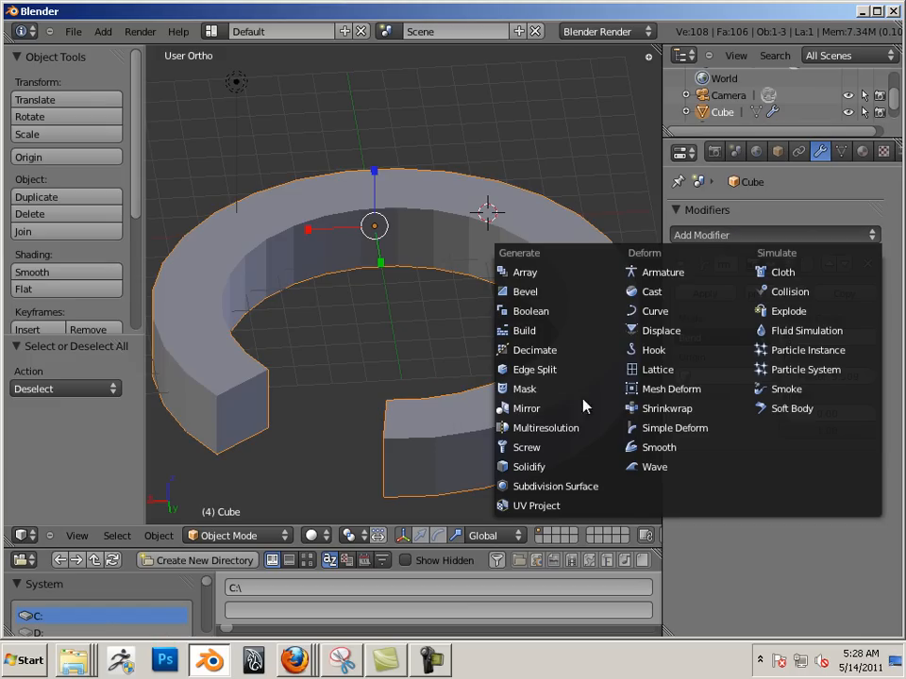
{"action": "mouse_move", "coordinate": [546, 428]}
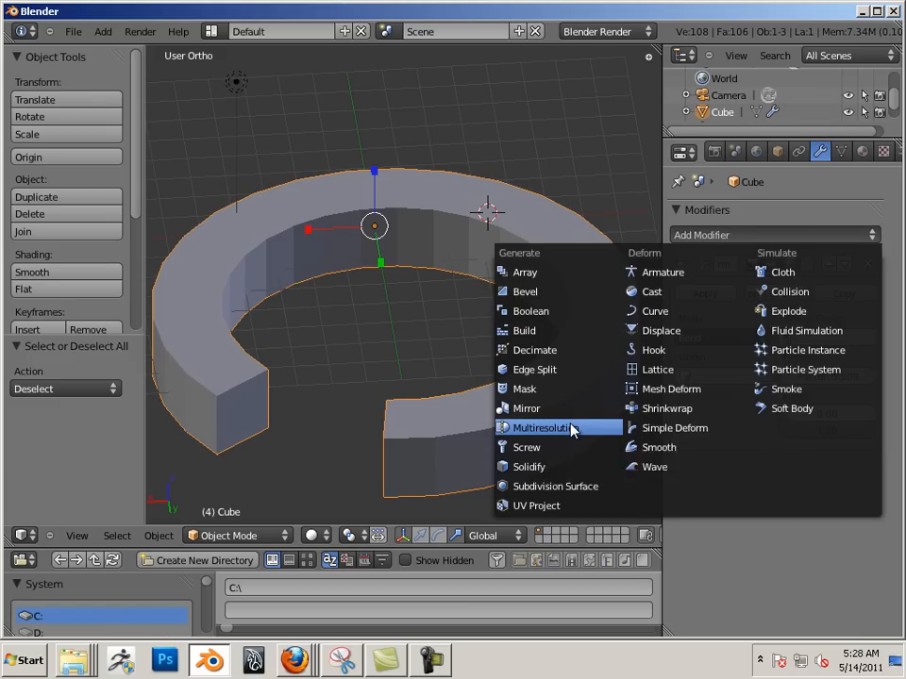
{"action": "left_click", "coordinate": [545, 428]}
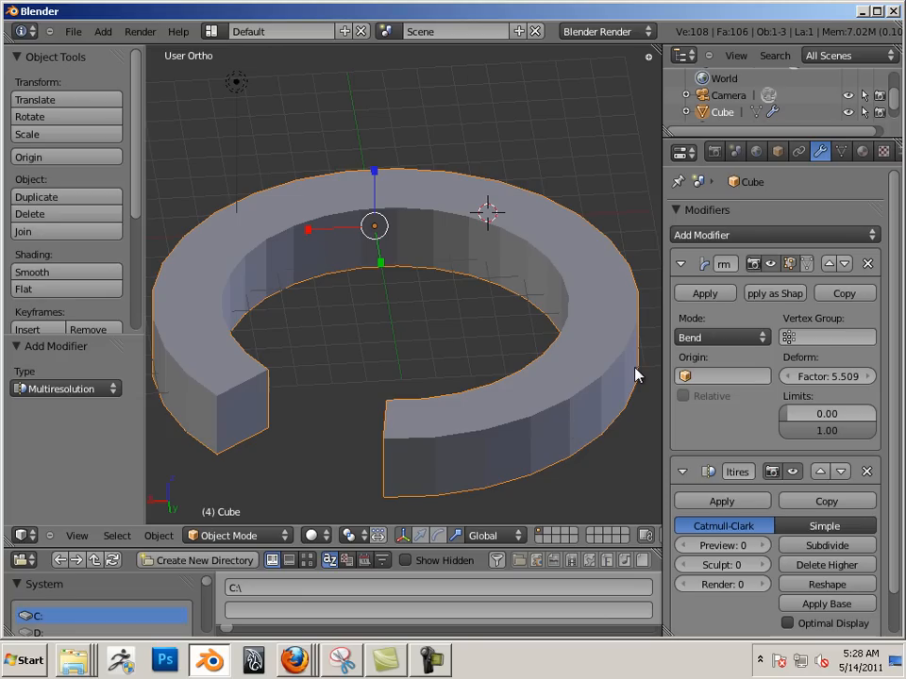
{"action": "mouse_move", "coordinate": [717, 486]}
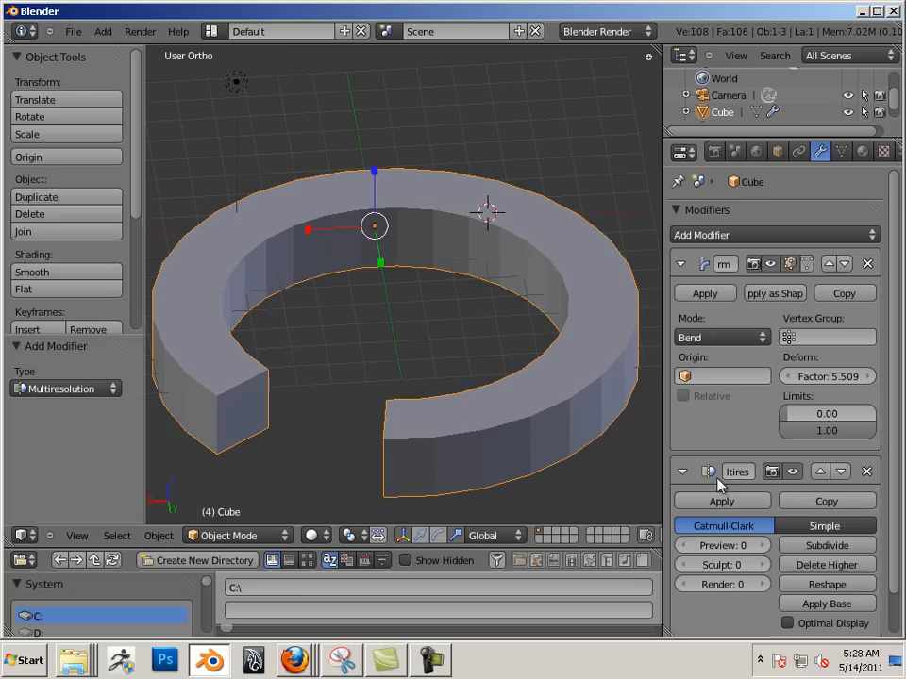
{"action": "left_click", "coordinate": [825, 545]}
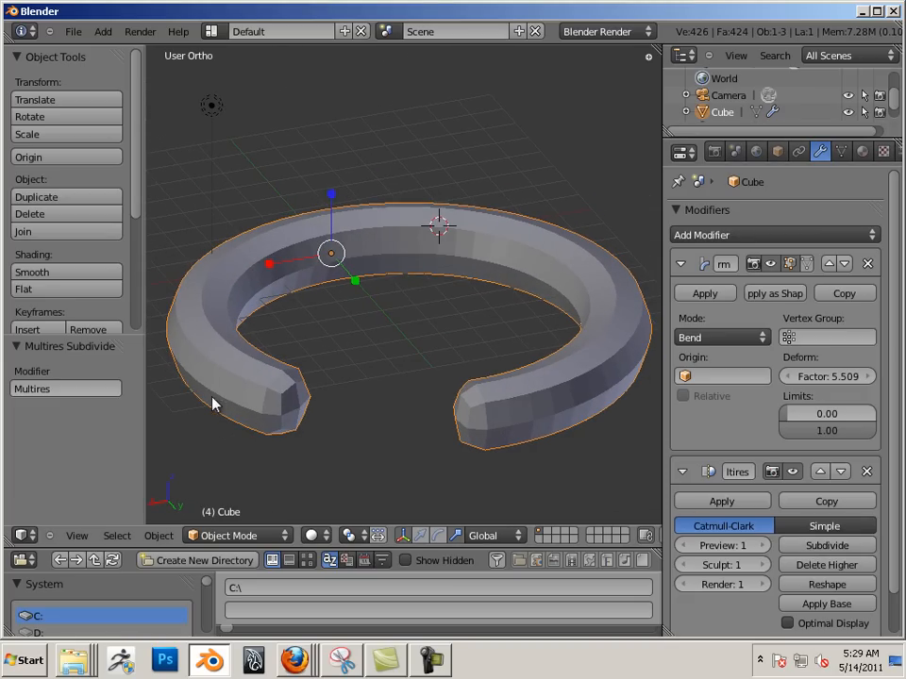
{"action": "key", "text": "Tab"}
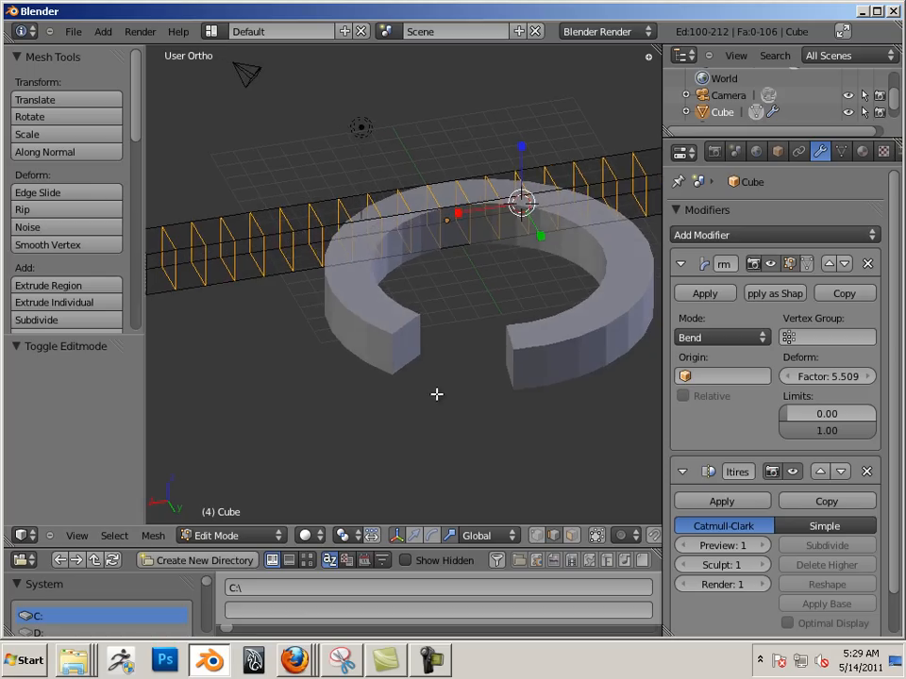
Select the bar's end face in Edit Mode and extrude it along its normal.
{"action": "key", "text": "Tab"}
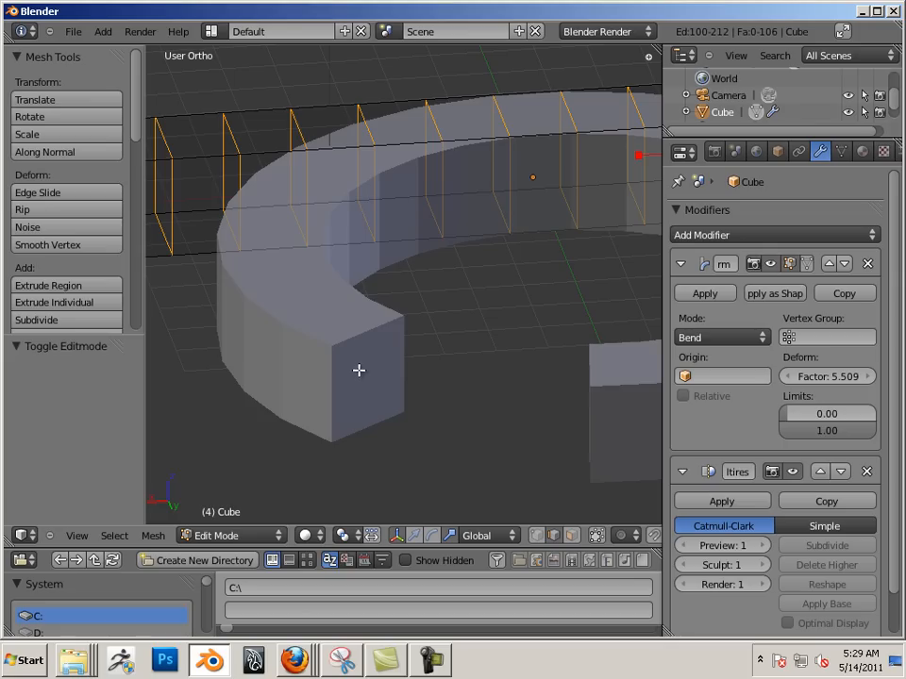
{"action": "mouse_move", "coordinate": [321, 498]}
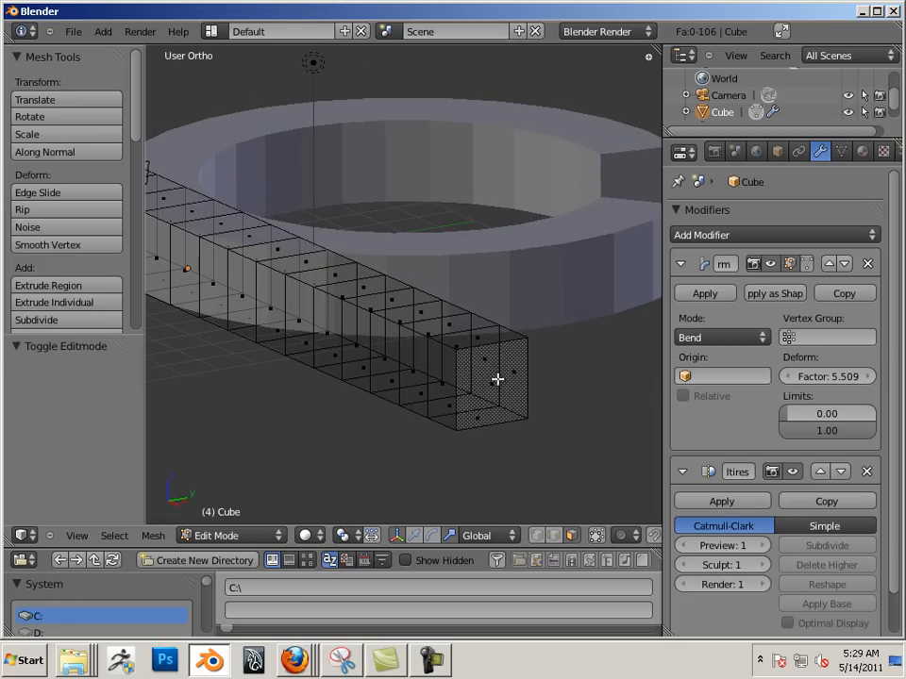
{"action": "left_click", "coordinate": [490, 382]}
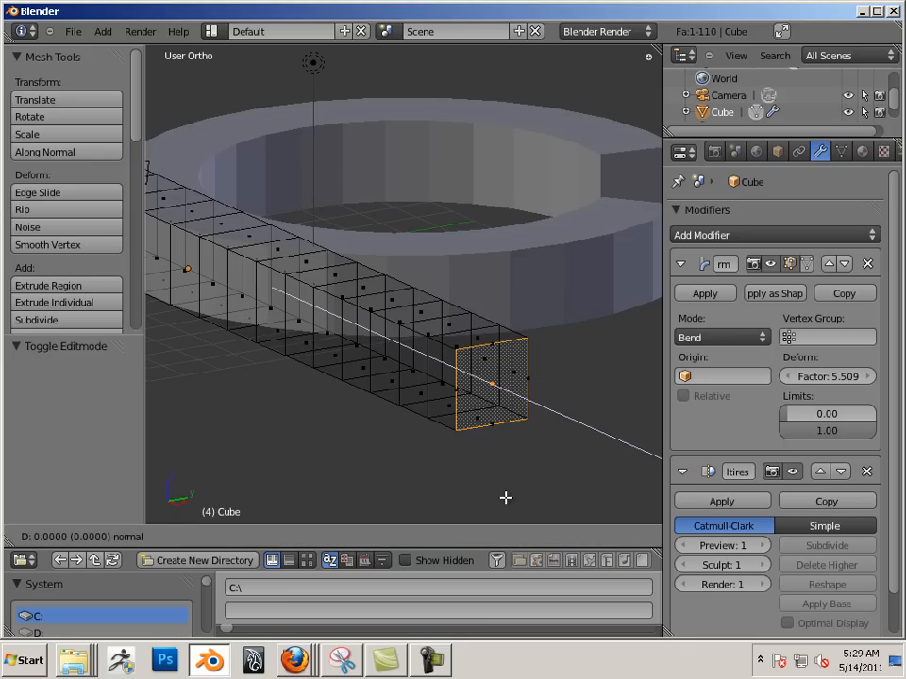
{"action": "left_click_drag", "start_coordinate": [504, 498], "coordinate": [555, 519]}
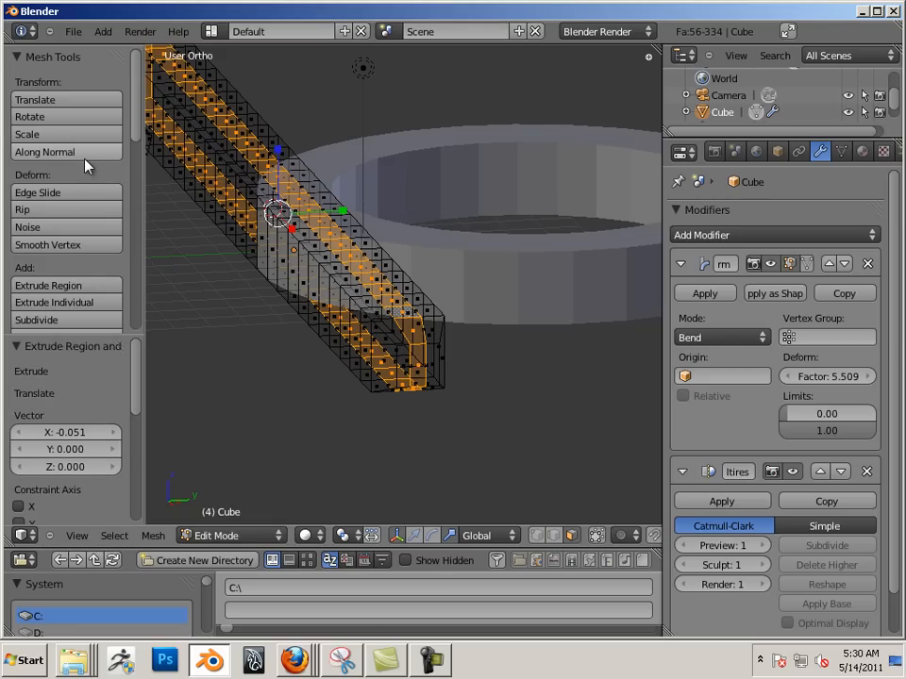
{"action": "mouse_move", "coordinate": [211, 277]}
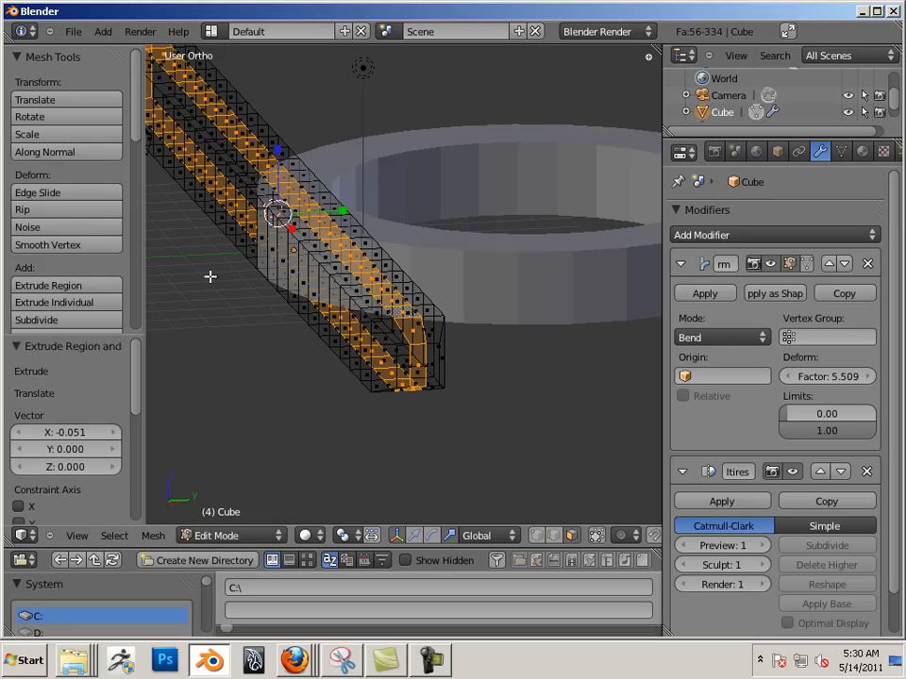
{"action": "mouse_move", "coordinate": [44, 152]}
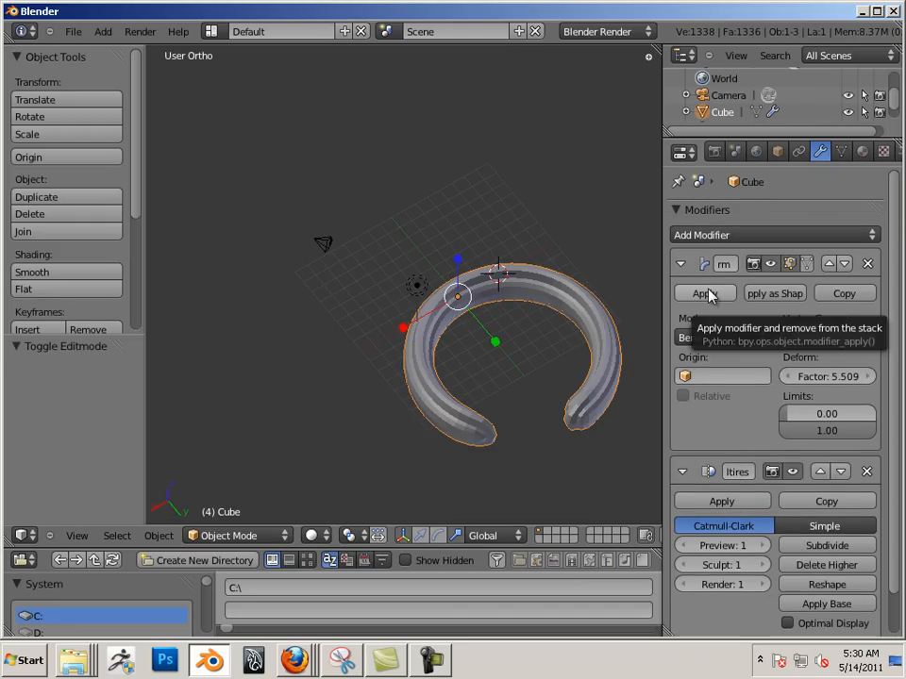
Apply the Simple Deform modifier, then apply the Multiresolution modifier.
{"action": "left_click", "coordinate": [704, 294]}
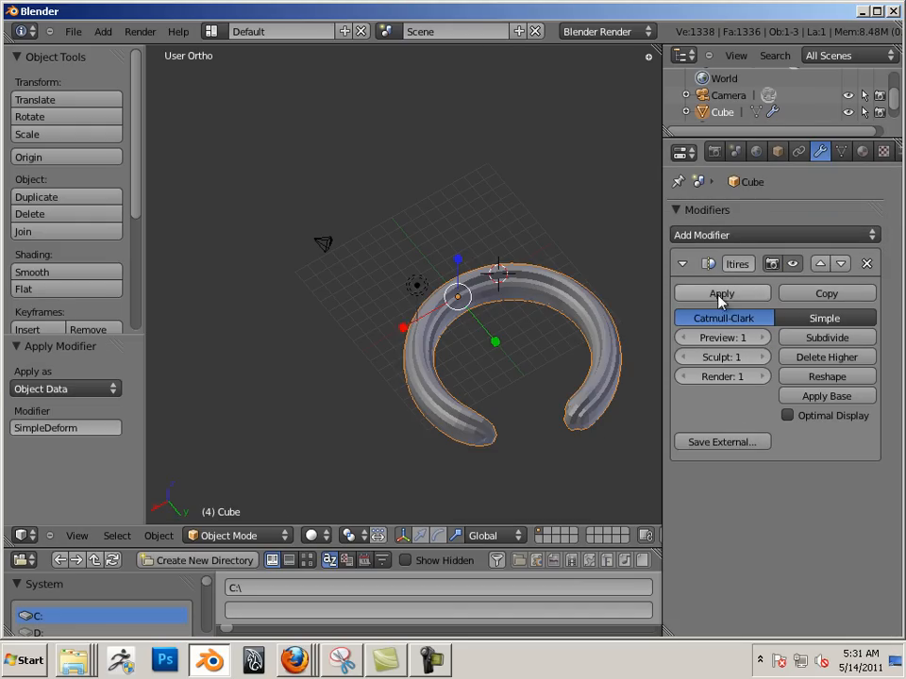
{"action": "left_click", "coordinate": [721, 294]}
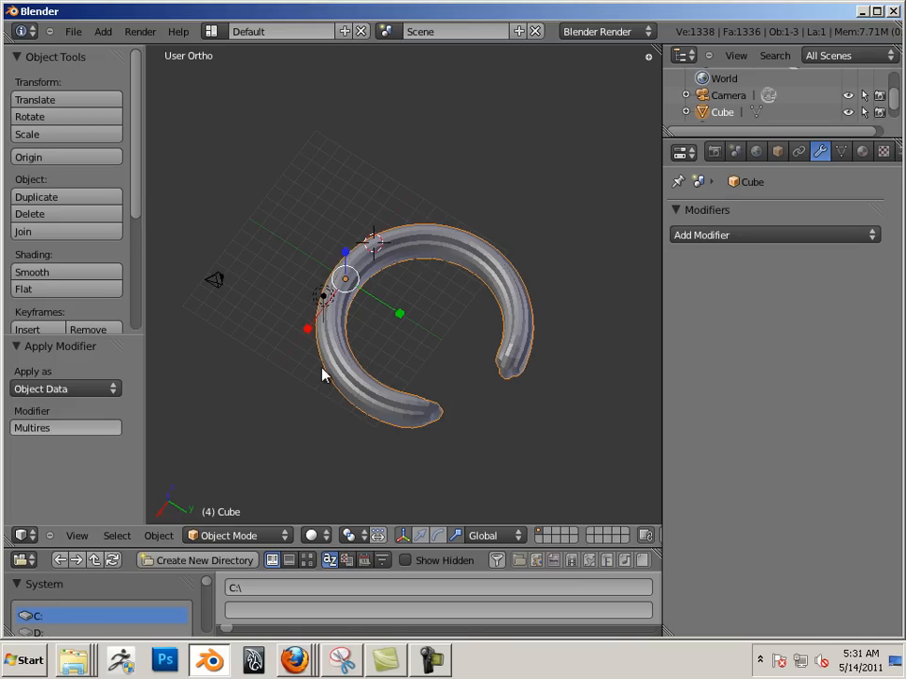
{"action": "mouse_move", "coordinate": [264, 325]}
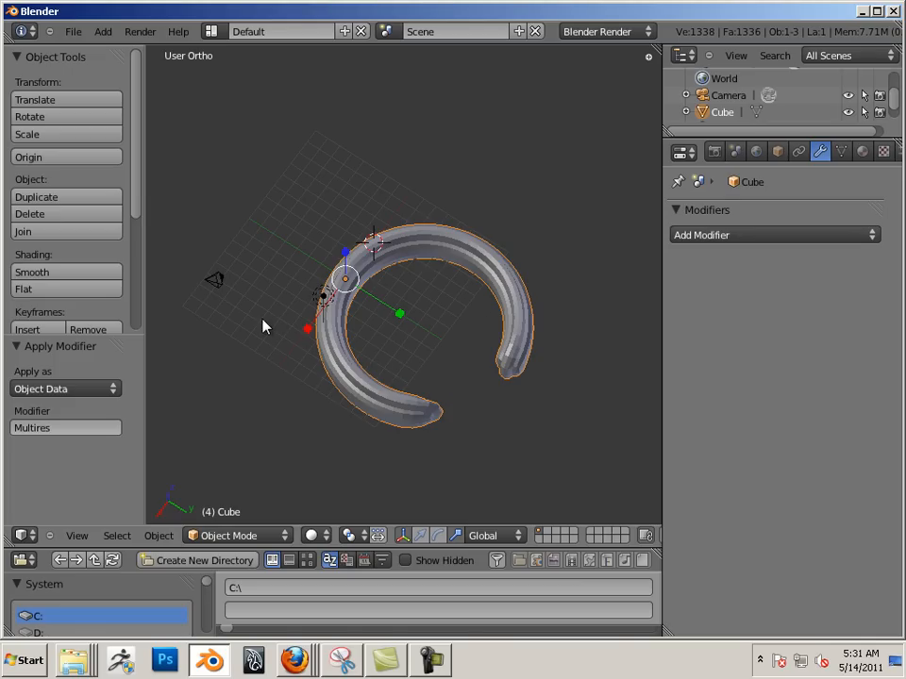